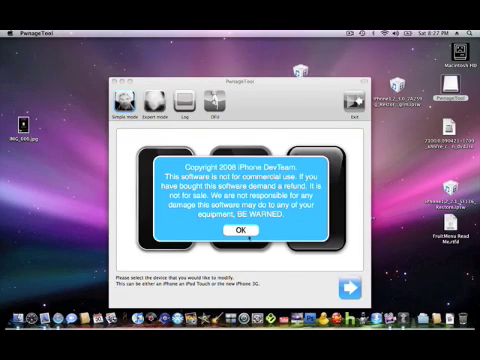
Dismiss the DevTeam copyright notice and select iPhone 3G as the device.
{"action": "left_click", "coordinate": [240, 229]}
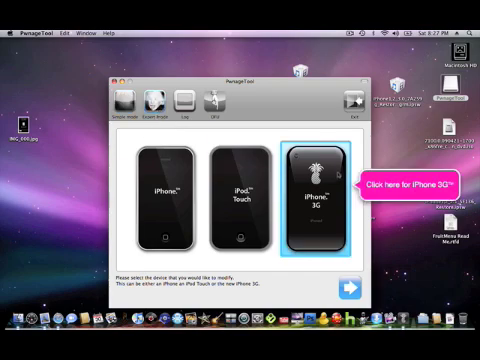
{"action": "left_click", "coordinate": [314, 190]}
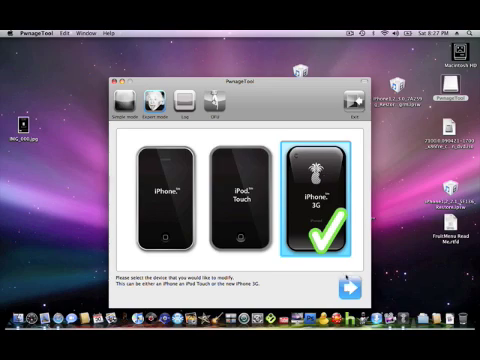
Advance through the settings pages to Cydia settings, showing 4.21 MB available.
{"action": "left_click", "coordinate": [347, 289]}
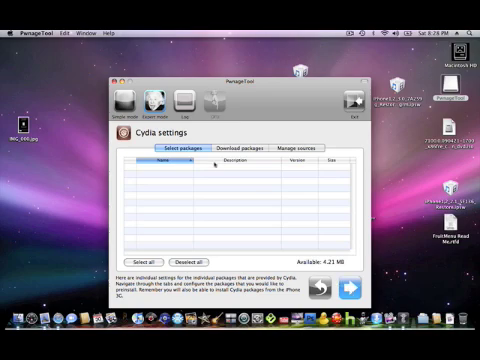
Continue from Cydia settings to the Custom logos settings page.
{"action": "left_click", "coordinate": [235, 149]}
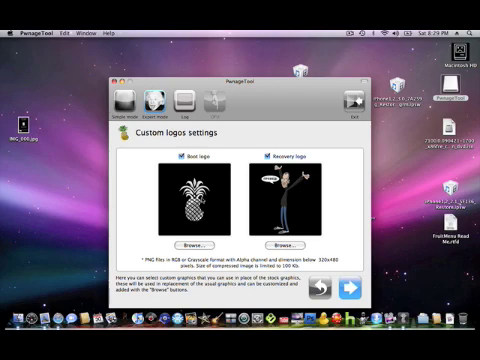
Leave Custom logos settings and return to the overview with the Build button.
{"action": "left_click", "coordinate": [168, 160]}
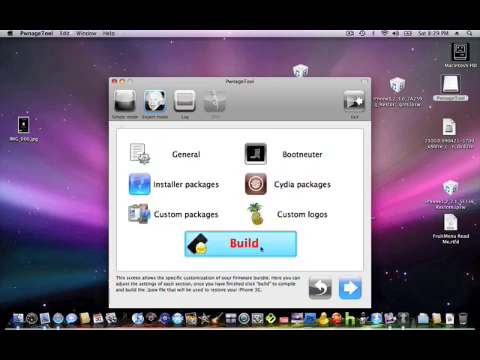
Build the firmware and save the suggested custom .ipsw to the Desktop.
{"action": "left_click", "coordinate": [239, 243]}
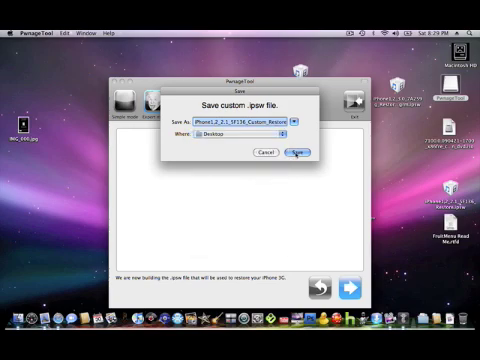
{"action": "left_click", "coordinate": [297, 153]}
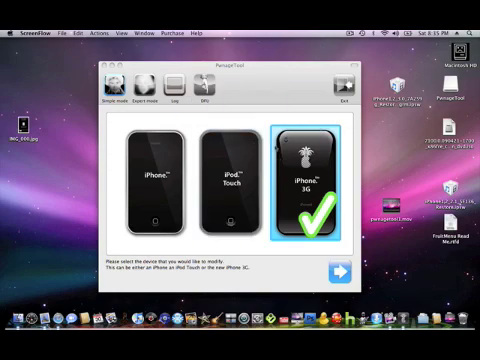
{"action": "mouse_move", "coordinate": [224, 170]}
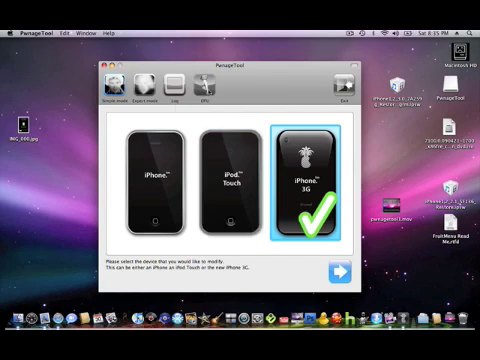
Continue past the iPhone 3G selection to the DFU recovery-mode steps.
{"action": "left_click", "coordinate": [322, 271]}
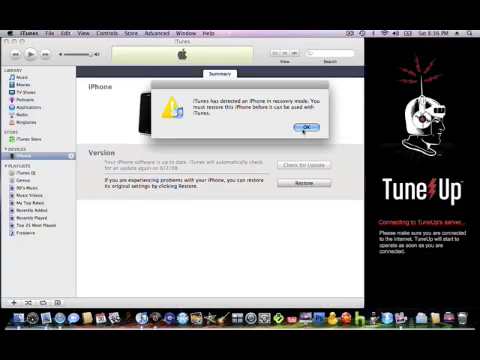
Dismiss the iTunes alert that the iPhone is in recovery mode.
{"action": "left_click", "coordinate": [309, 128]}
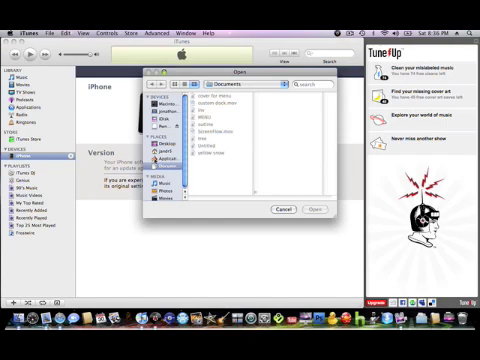
Pick the custom .ipsw from the Desktop in the Open dialog.
{"action": "left_click", "coordinate": [160, 142]}
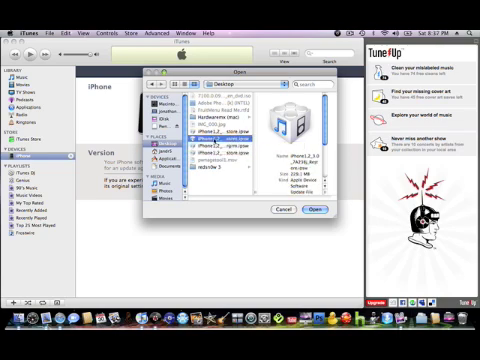
{"action": "left_click", "coordinate": [210, 127]}
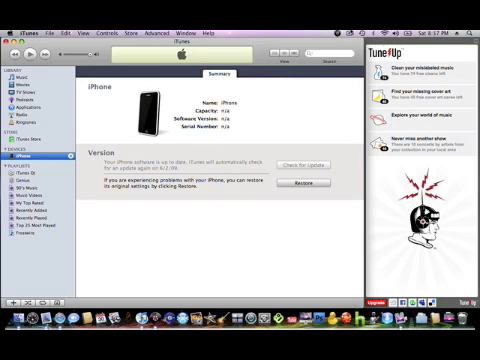
{"action": "left_click", "coordinate": [376, 7]}
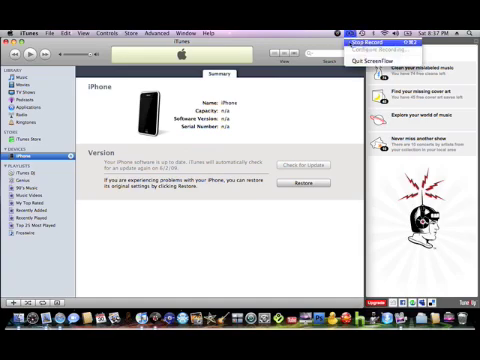